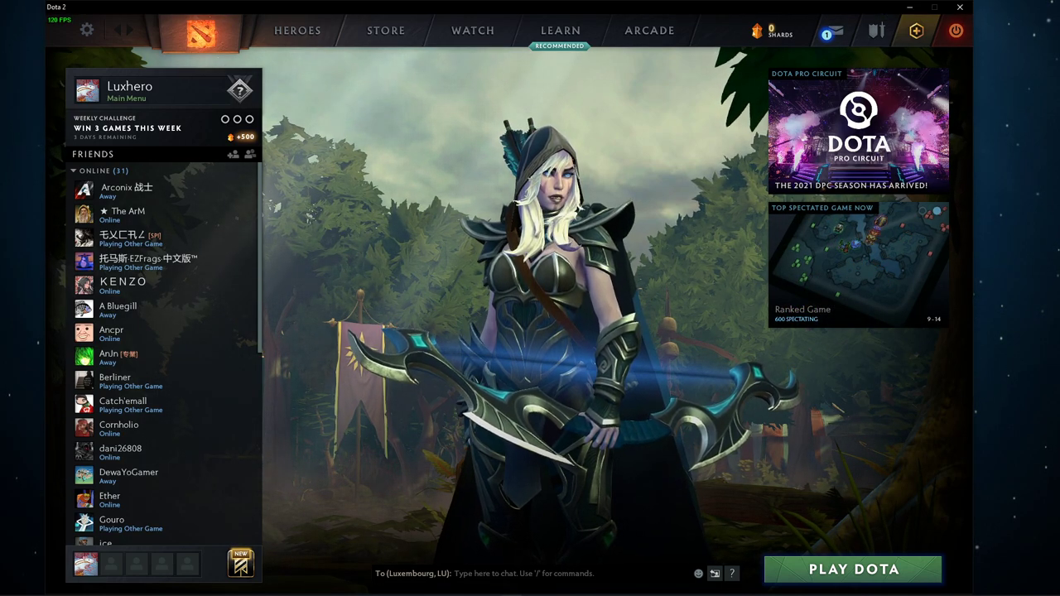
# Step: Open Dota 2 settings from the top-left gear and go to the Options page
pyautogui.click(86, 30)
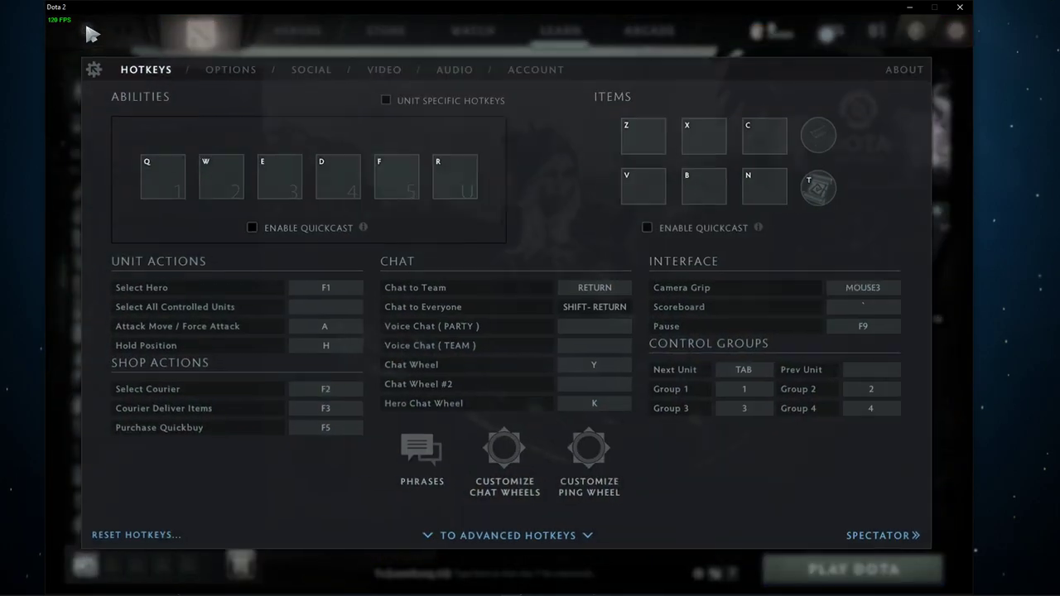
pyautogui.click(233, 70)
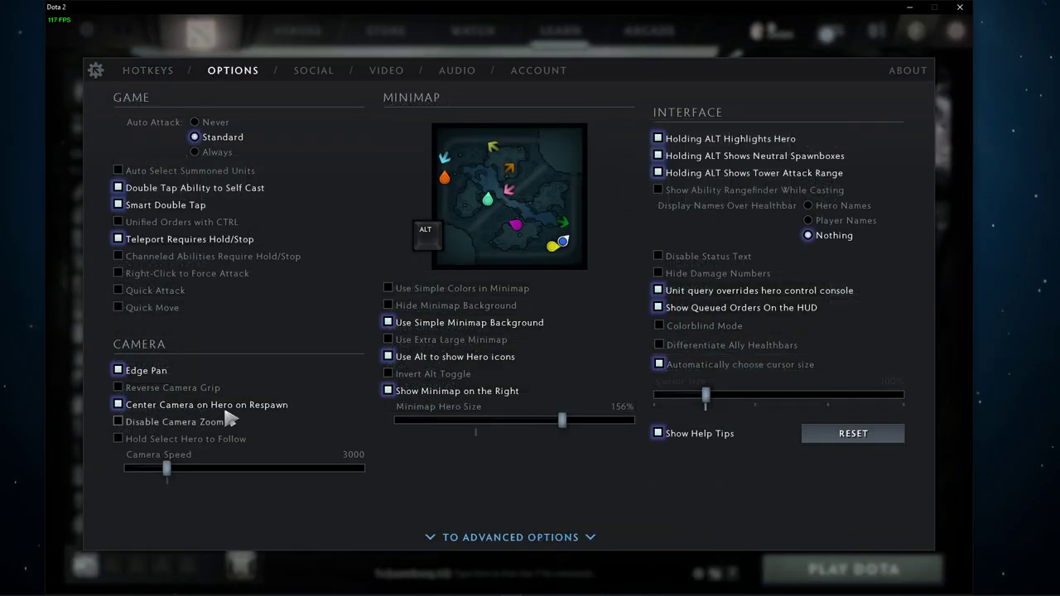
# Step: Switch the Options page over to Advanced Options
pyautogui.click(509, 537)
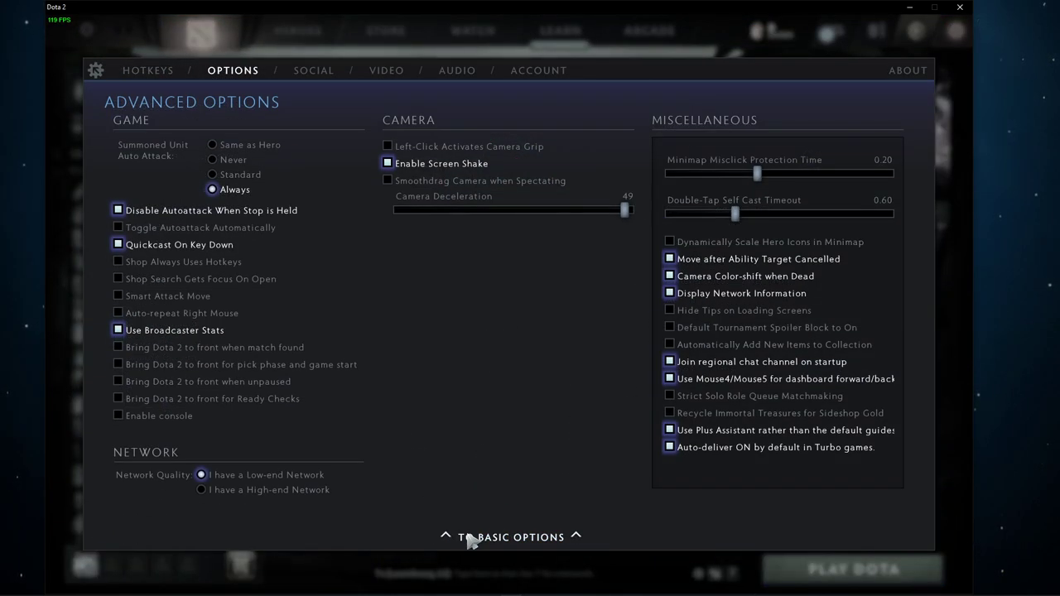
pyautogui.moveTo(207, 497)
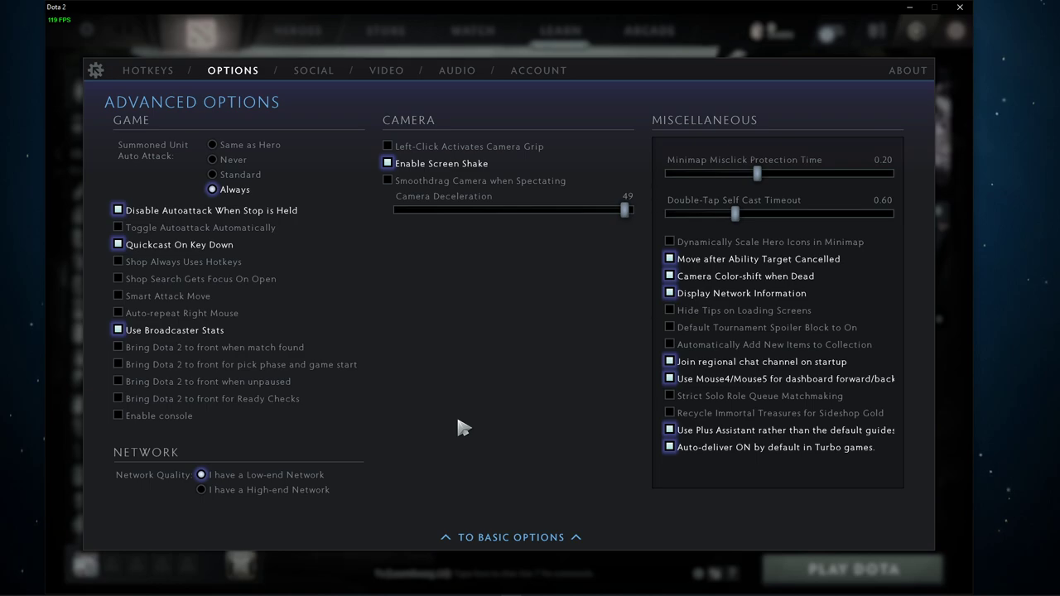
pyautogui.moveTo(668, 304)
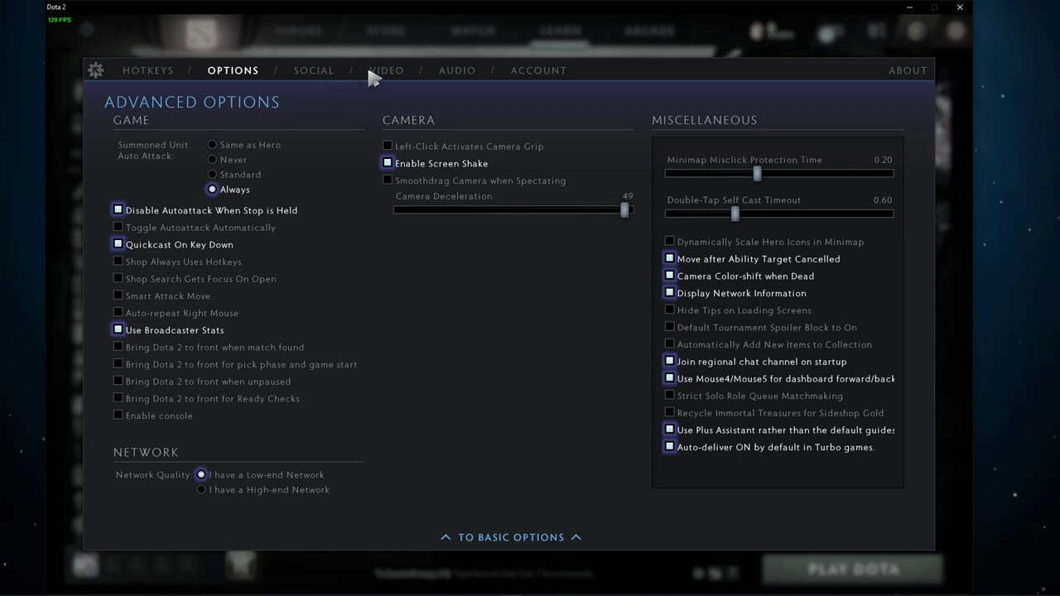
# Step: In Video settings, compare 16:9 and 4:3 resolutions, then return to 16:10 at 1680x1050
pyautogui.click(386, 70)
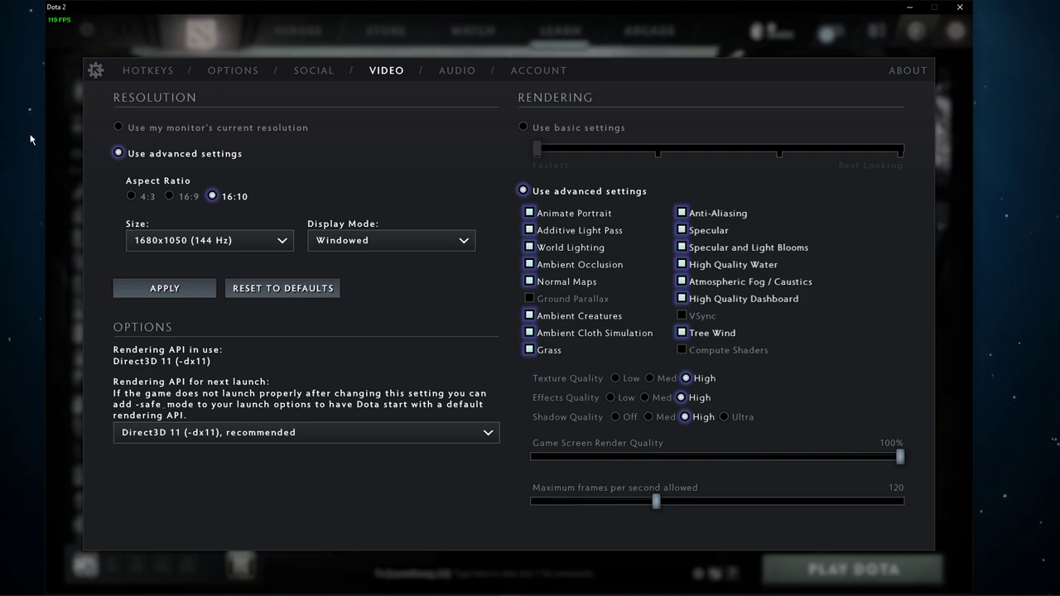
pyautogui.moveTo(42, 327)
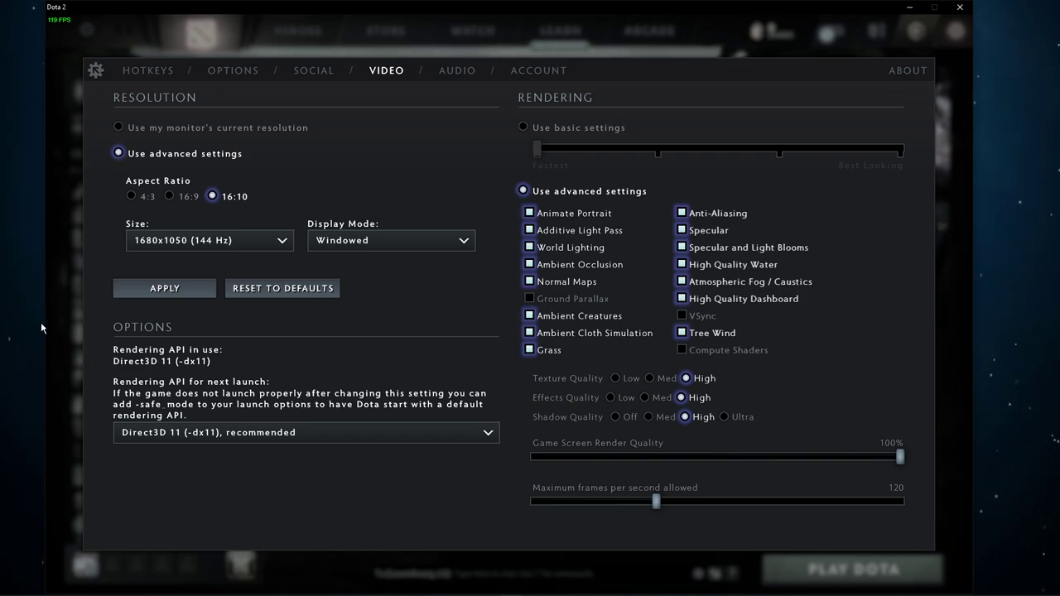
pyautogui.moveTo(294, 258)
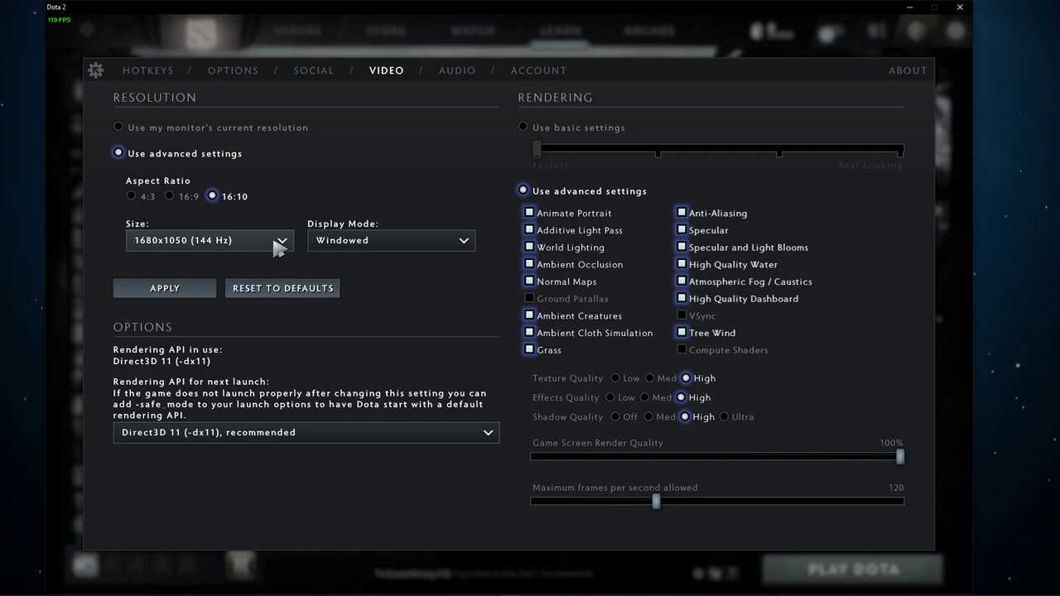
pyautogui.click(169, 196)
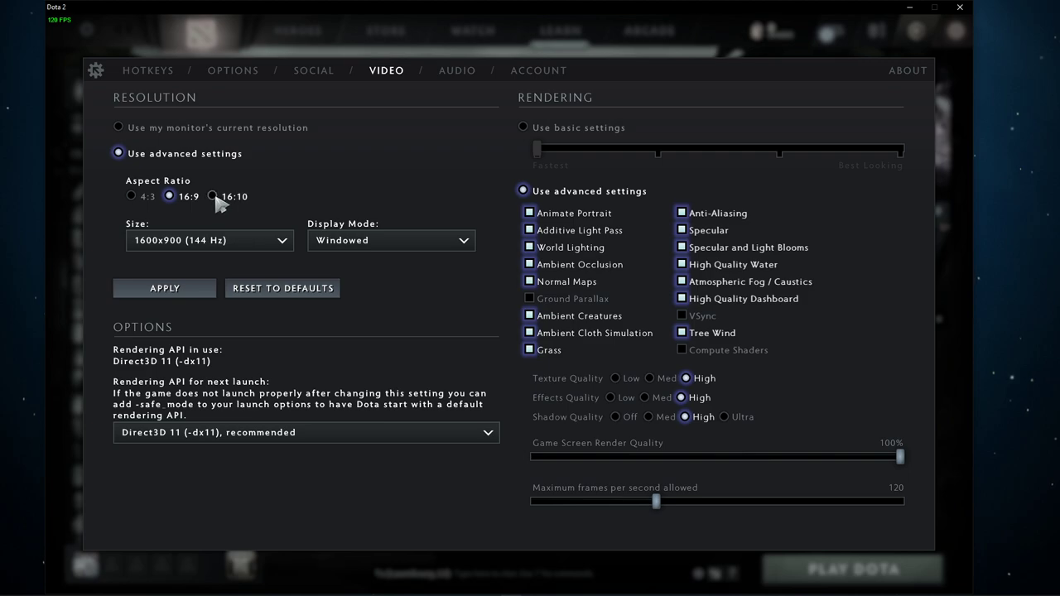
pyautogui.click(212, 197)
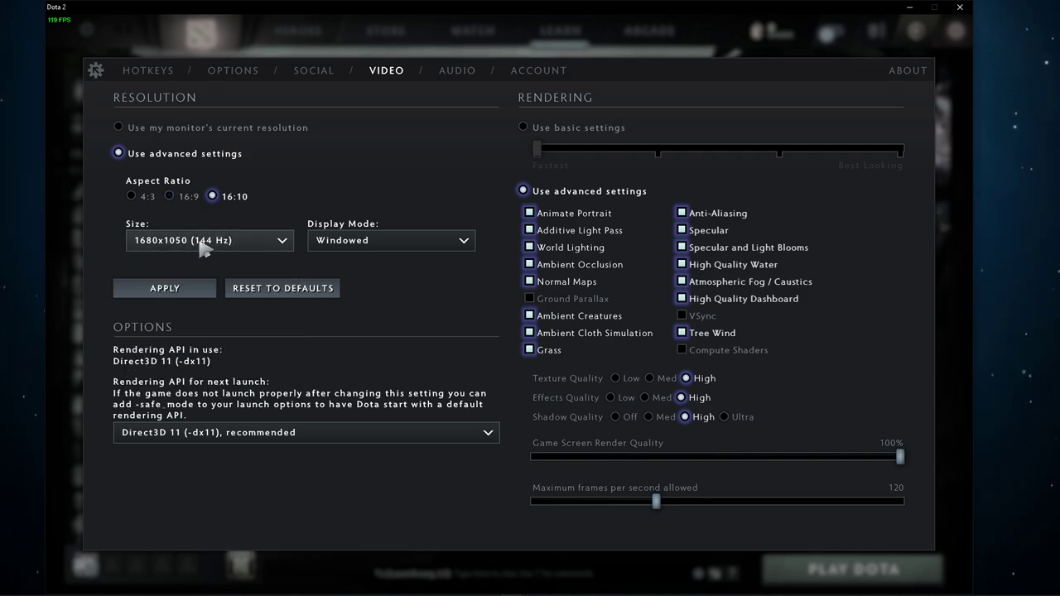
pyautogui.click(168, 196)
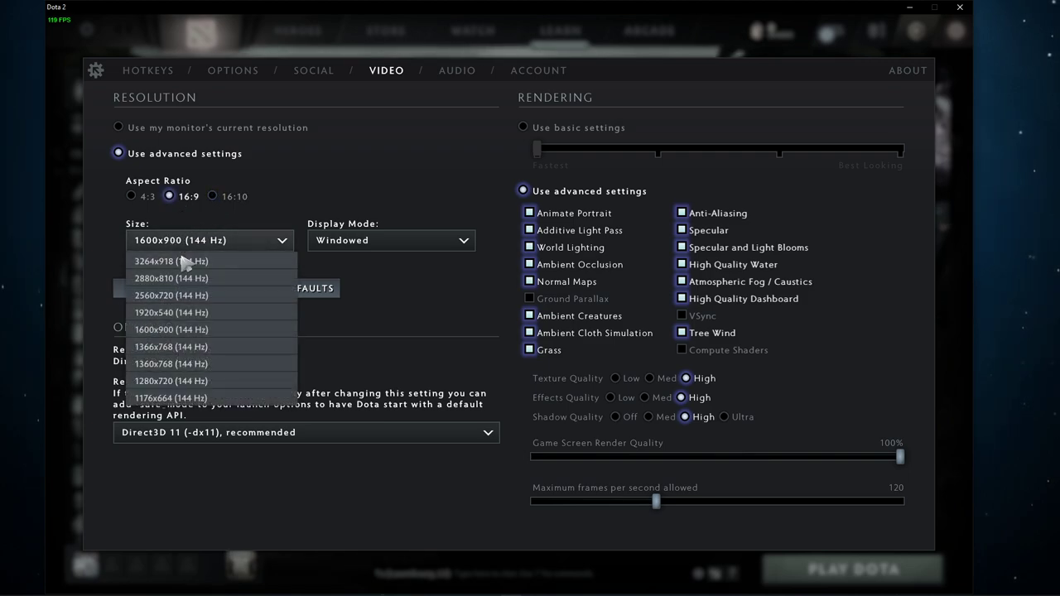
pyautogui.moveTo(197, 310)
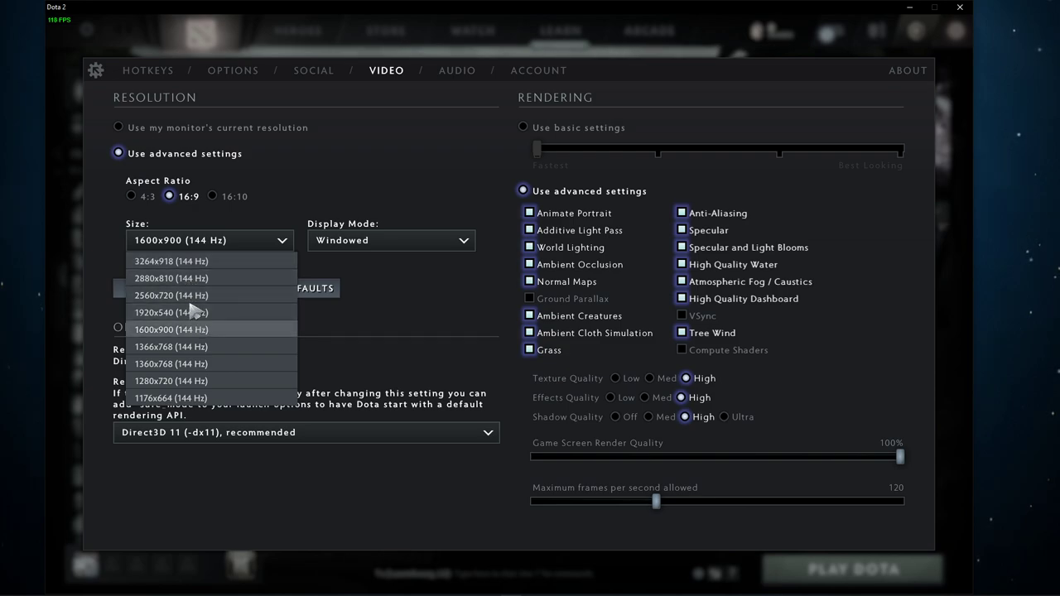
pyautogui.click(131, 196)
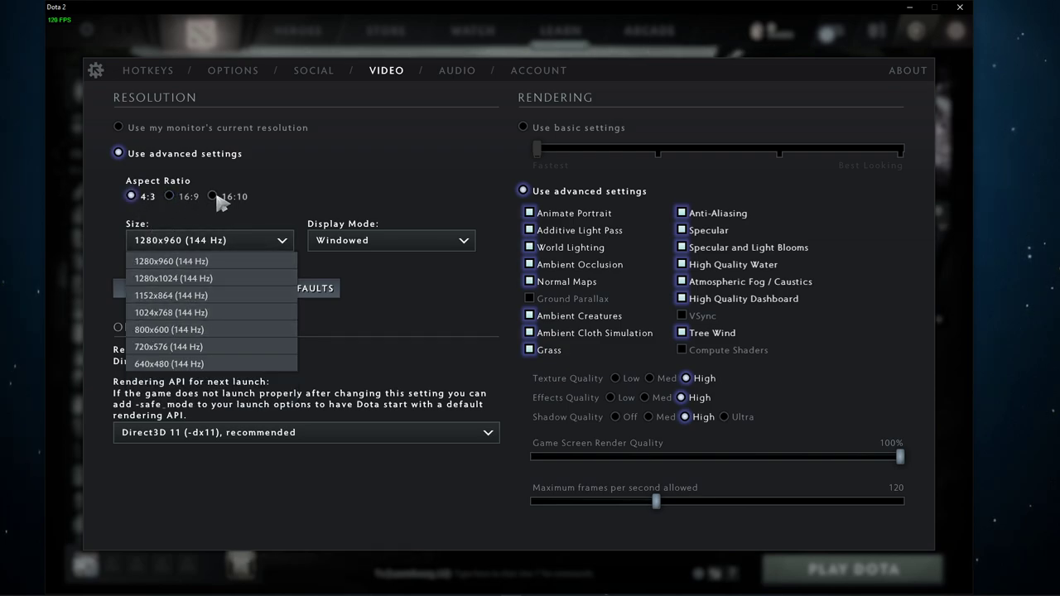
pyautogui.click(212, 197)
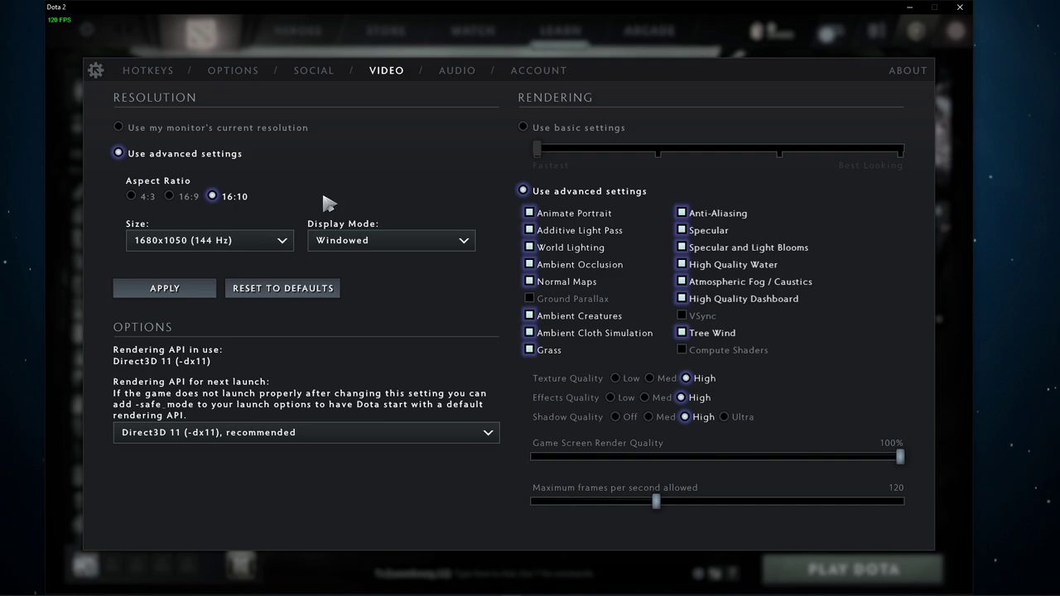
pyautogui.click(389, 240)
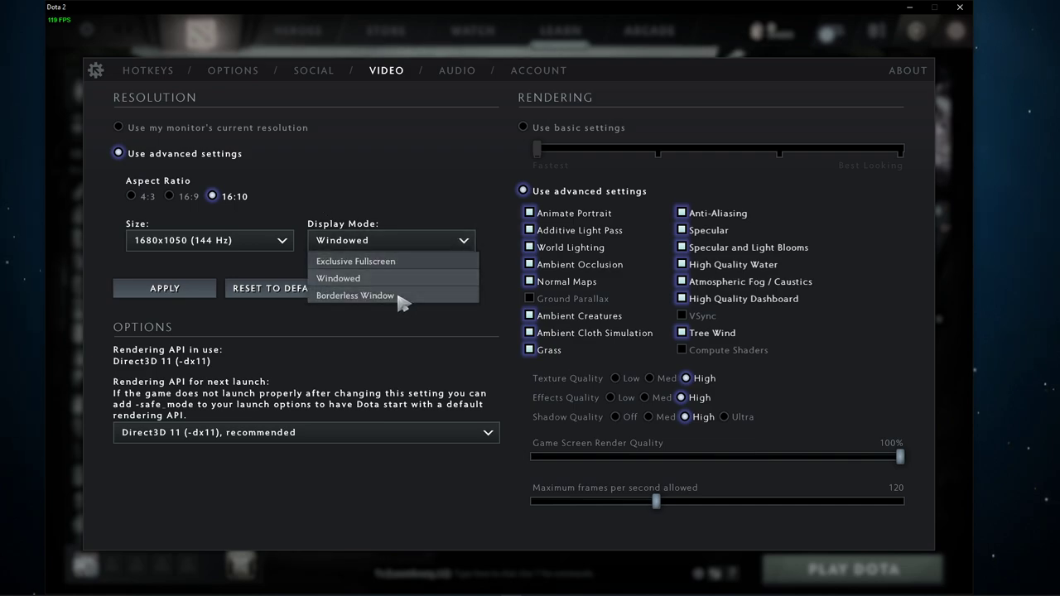
pyautogui.moveTo(371, 305)
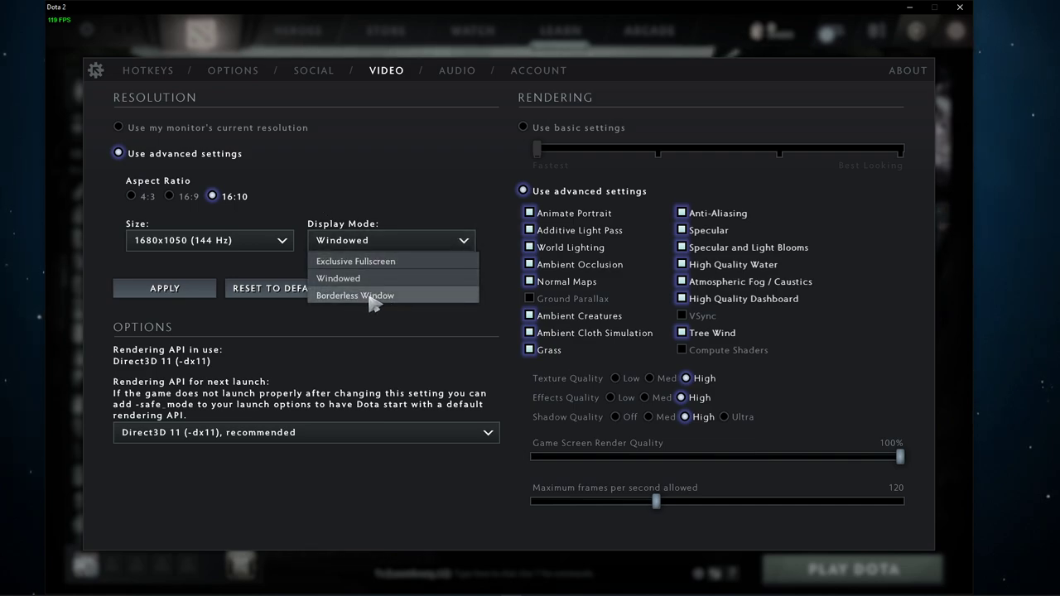
pyautogui.moveTo(372, 265)
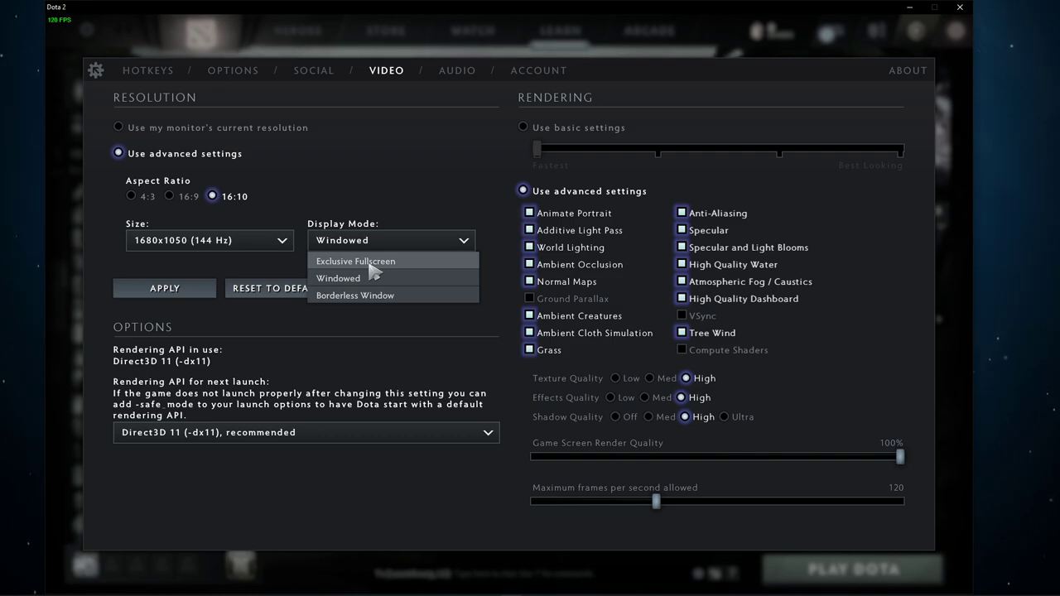
pyautogui.click(338, 277)
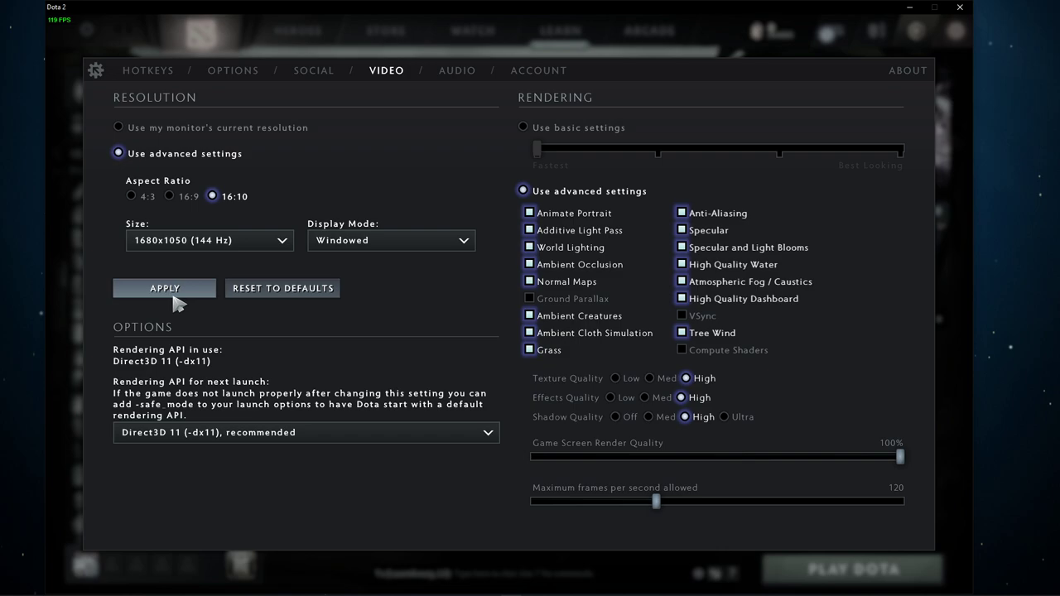
pyautogui.click(307, 432)
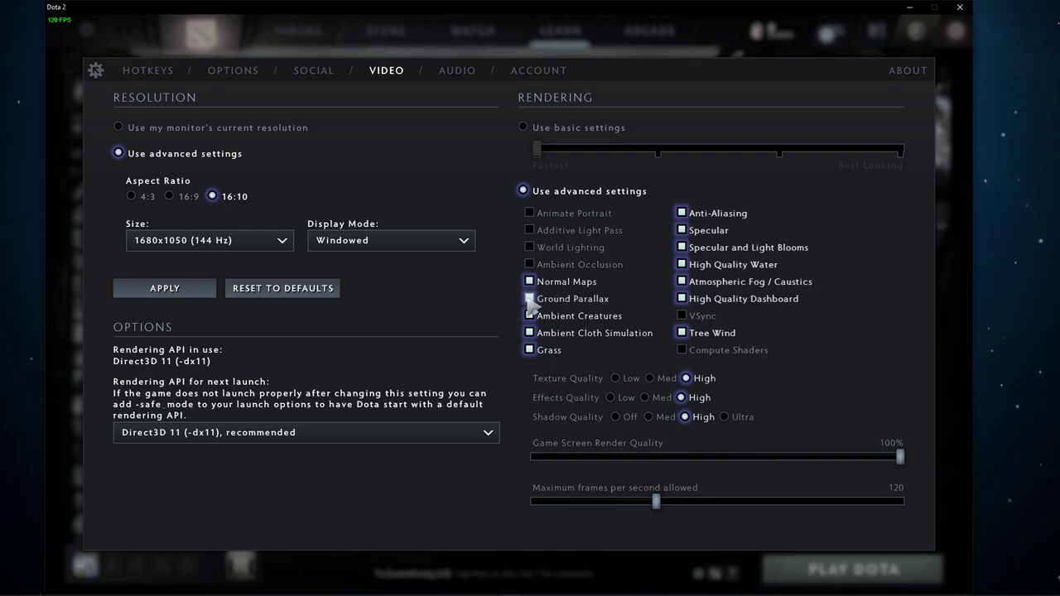
# Step: Turn off another costly rendering effect and the high quality dashboard
pyautogui.click(528, 298)
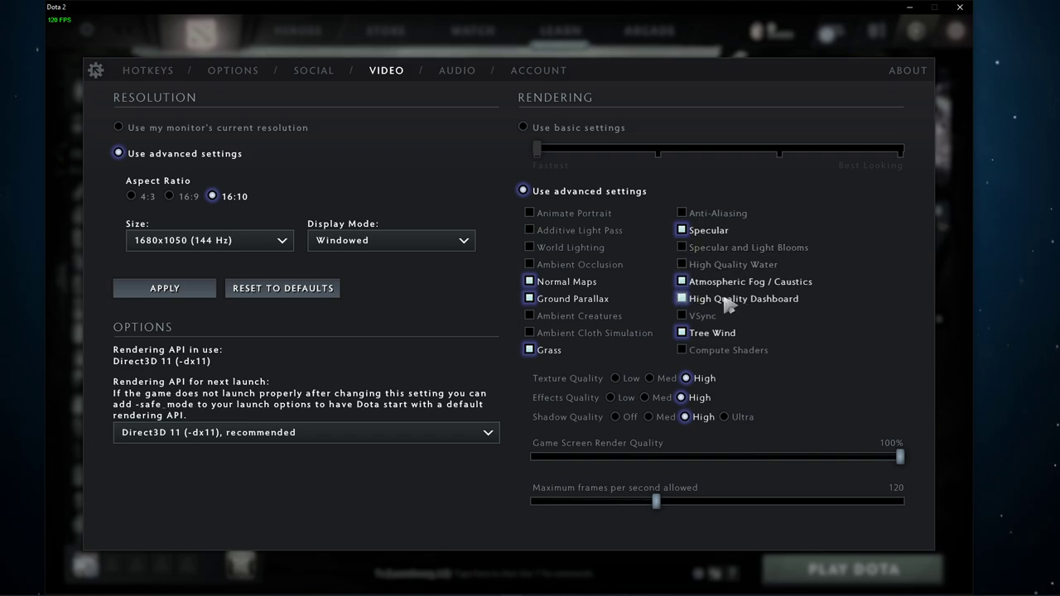
pyautogui.click(681, 299)
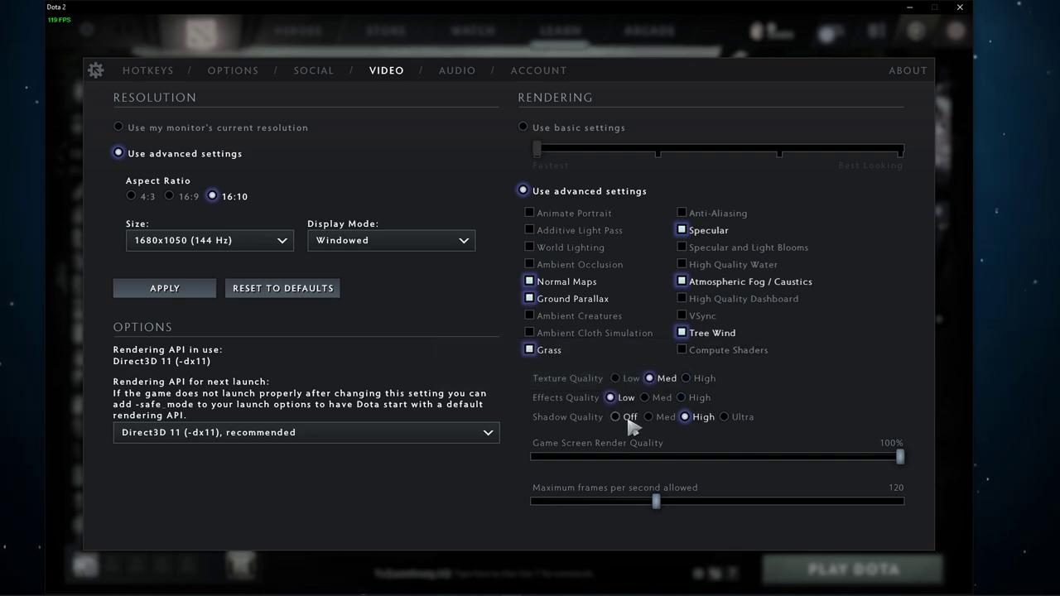
# Step: Set Shadow Quality to Off, render quality to 90%, and maximum FPS to 150
pyautogui.click(615, 417)
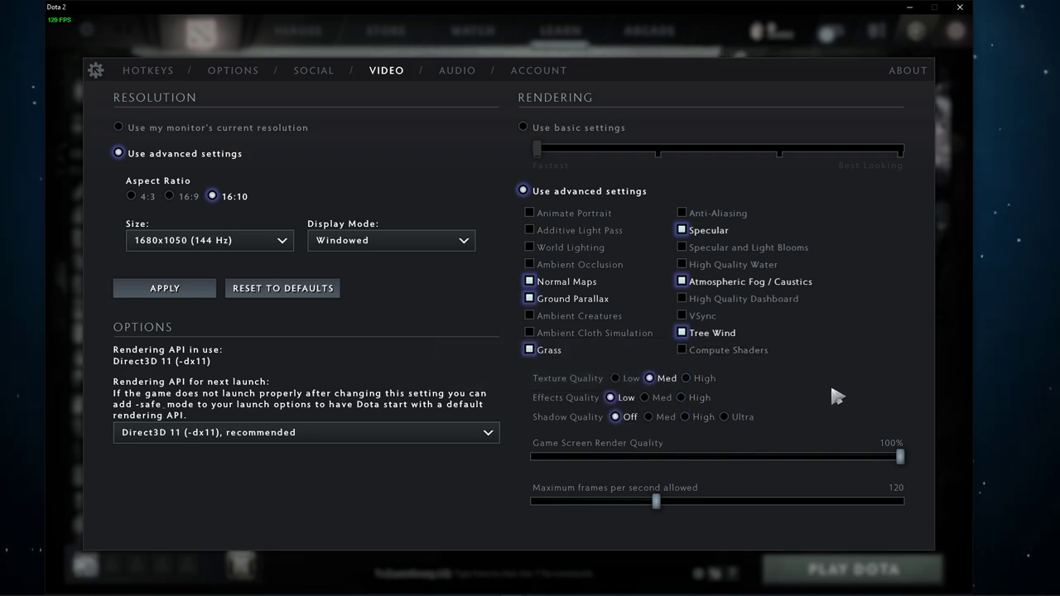
pyautogui.moveTo(836, 454)
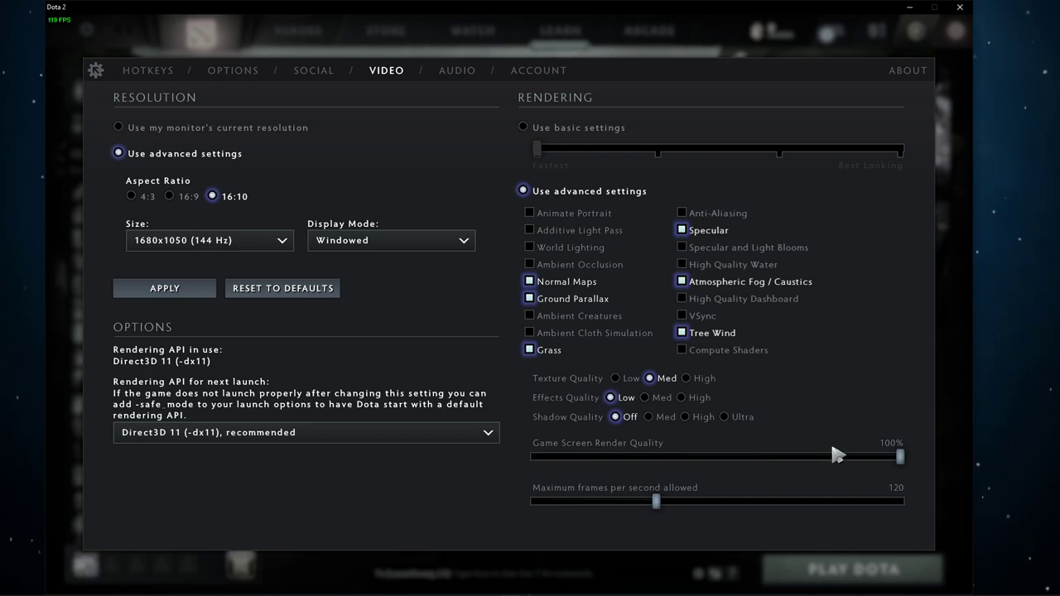
pyautogui.moveTo(899, 457); pyautogui.dragTo(853, 456)
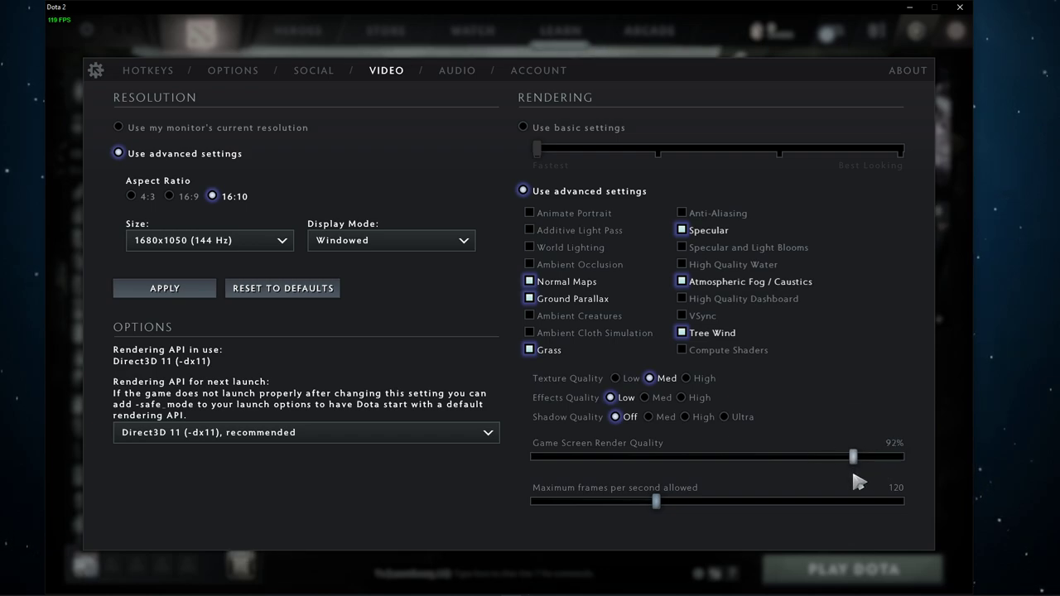
pyautogui.moveTo(657, 501); pyautogui.dragTo(679, 501)
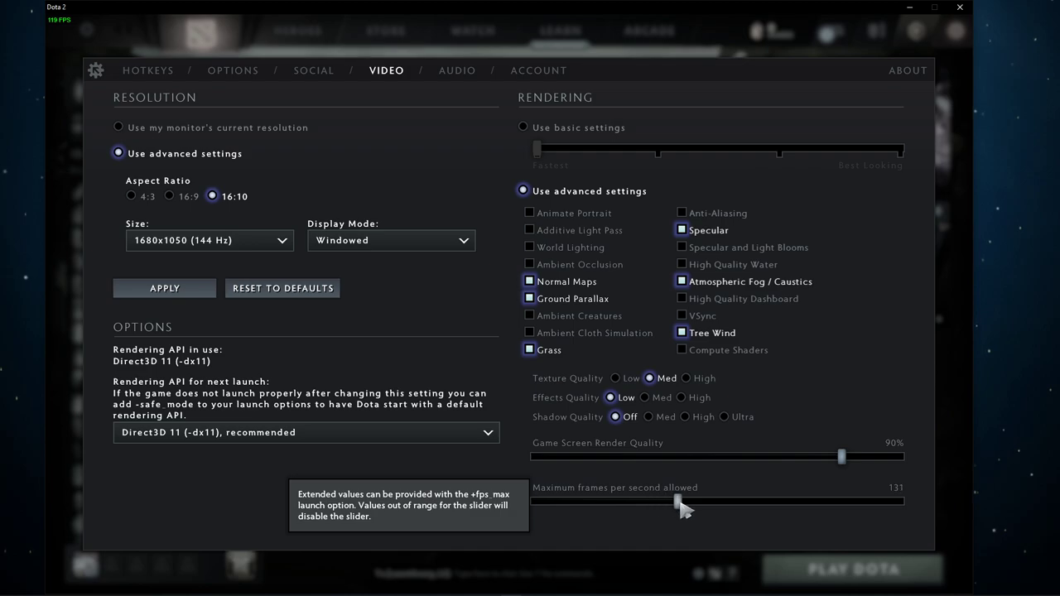
pyautogui.moveTo(679, 501); pyautogui.dragTo(723, 501)
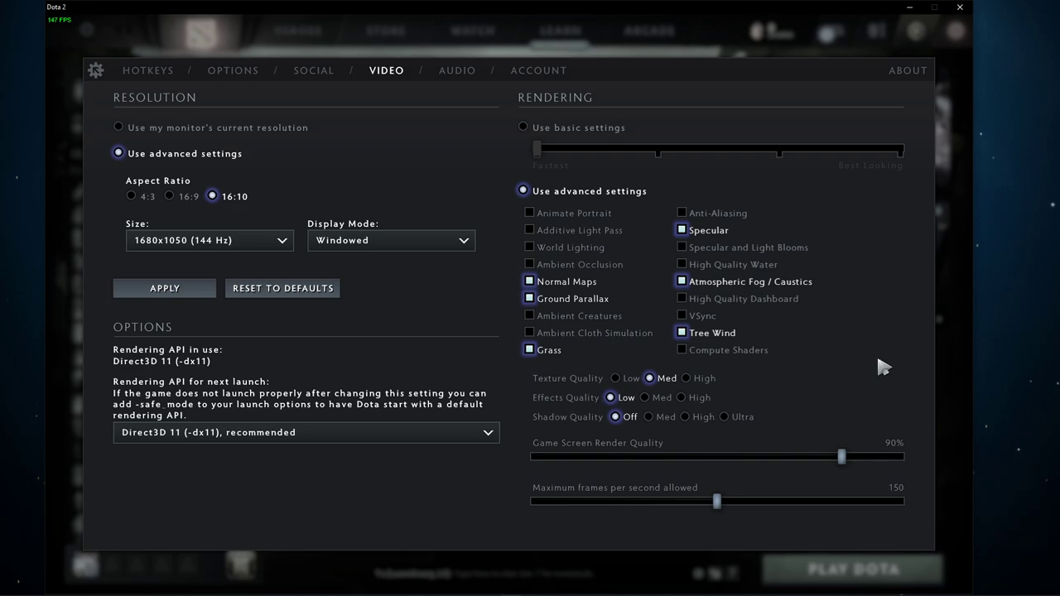
pyautogui.moveTo(718, 501)
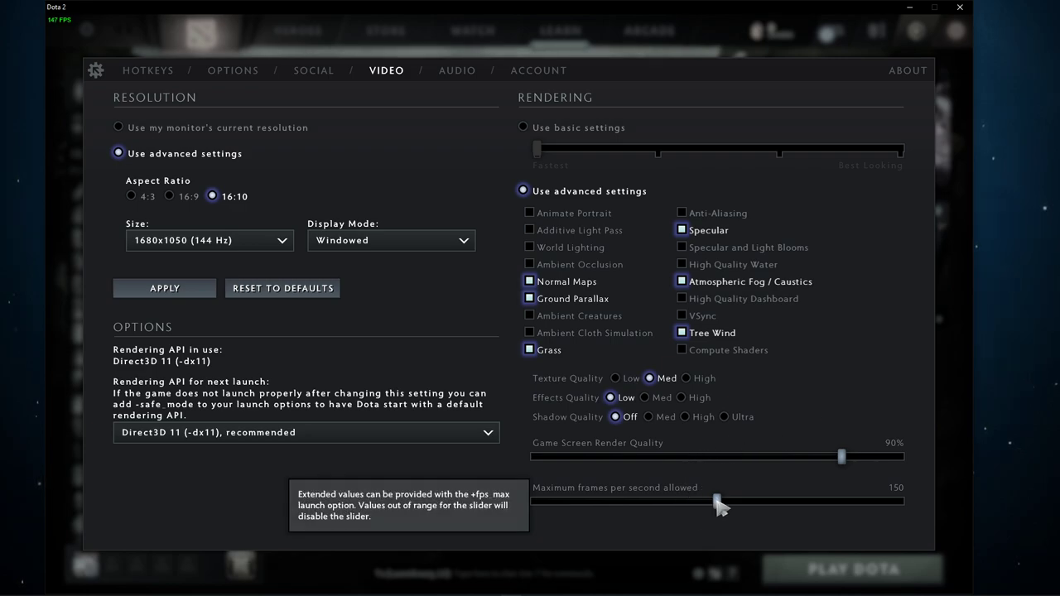
pyautogui.moveTo(717, 501); pyautogui.dragTo(894, 500)
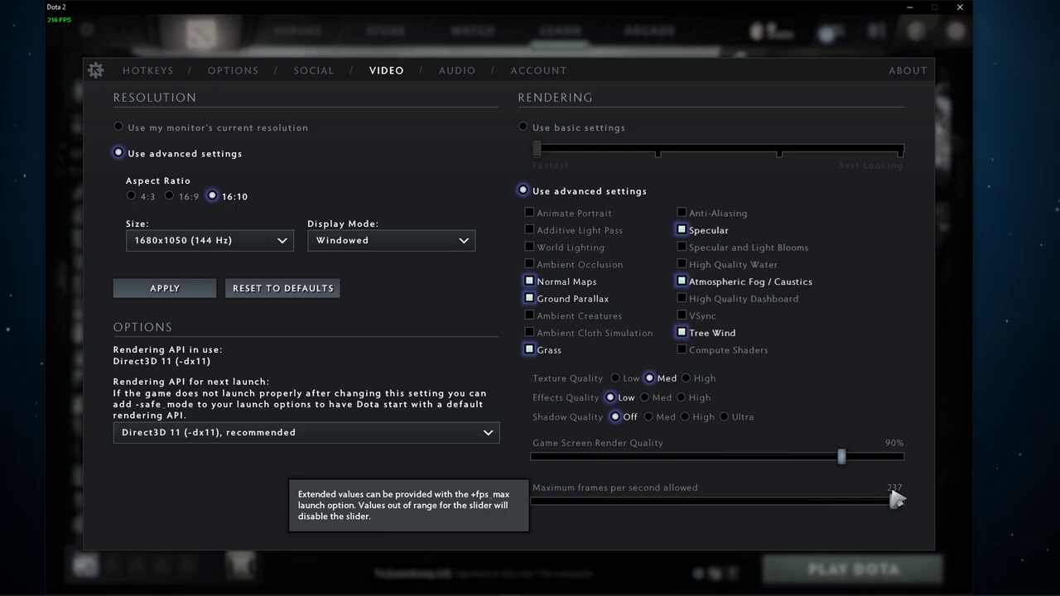
pyautogui.moveTo(894, 499); pyautogui.dragTo(721, 500)
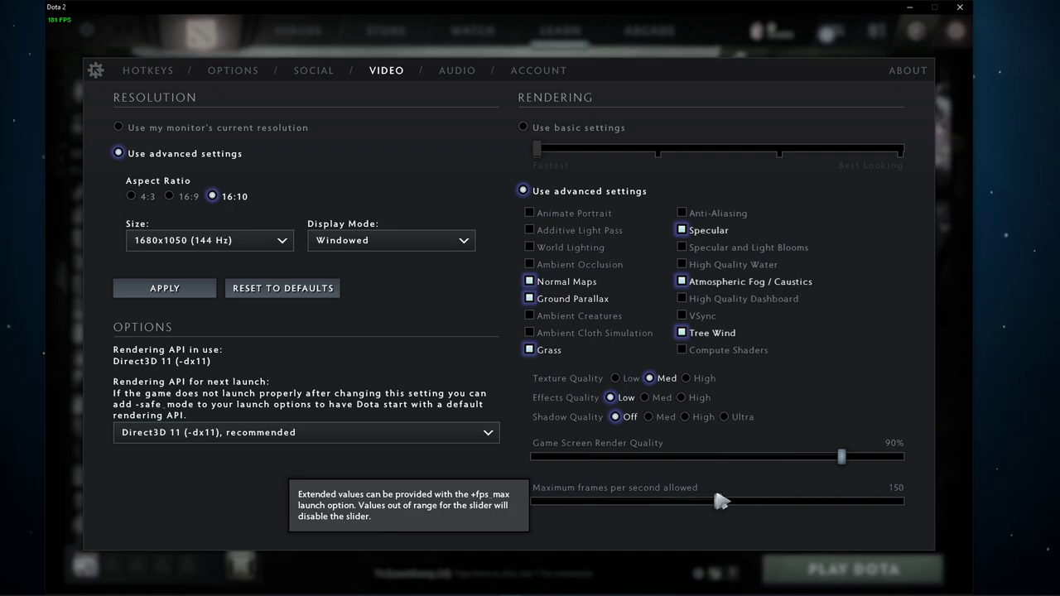